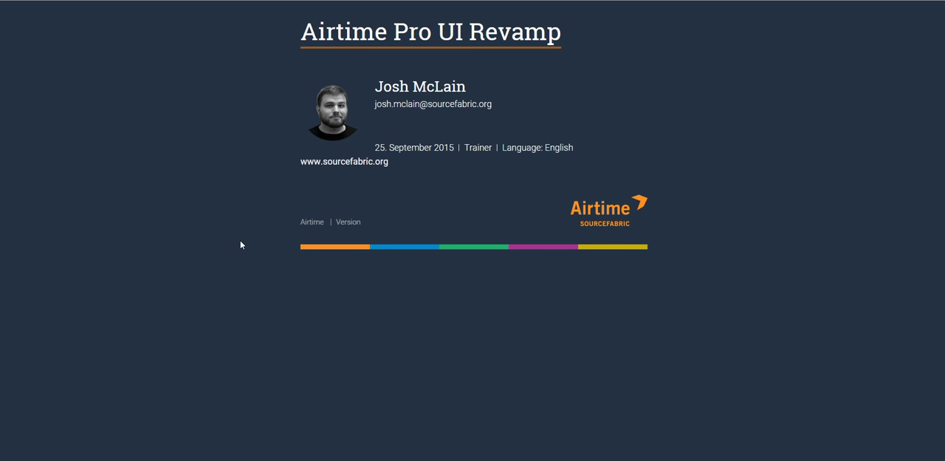
Upload 09 Overwhelmed.mp3 to the station library.
left_click(262, 239)
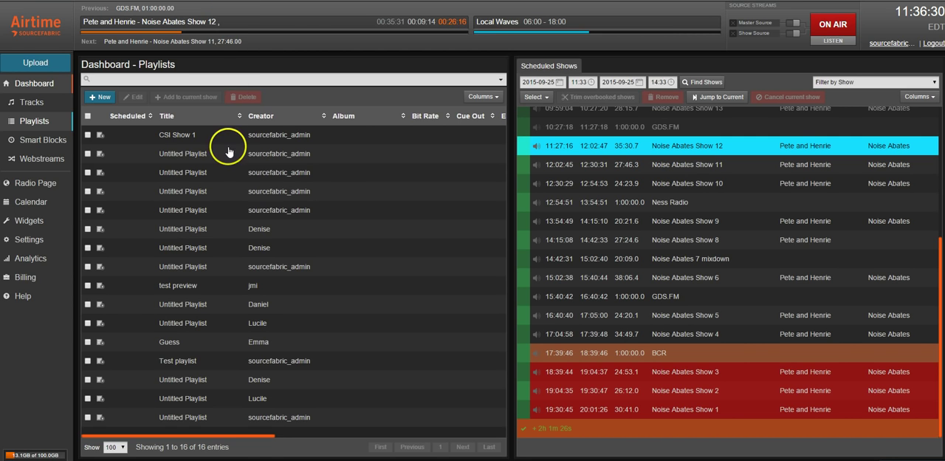
mouse_move(332, 214)
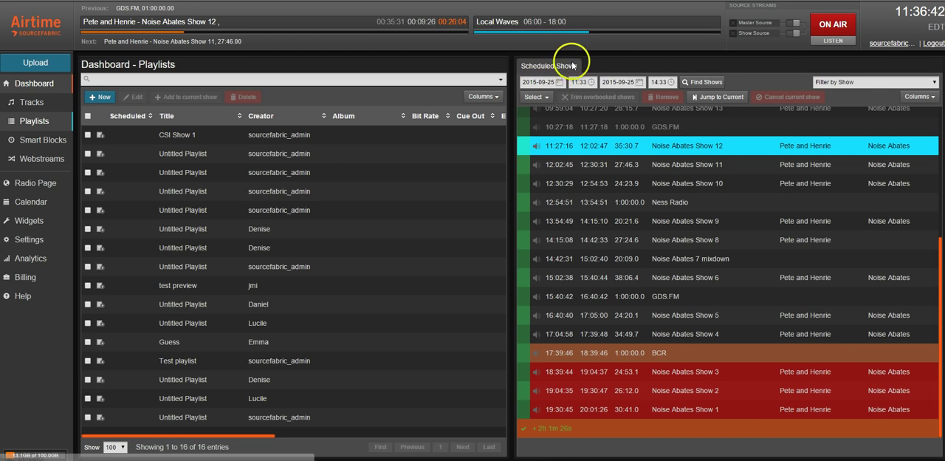
mouse_move(492, 282)
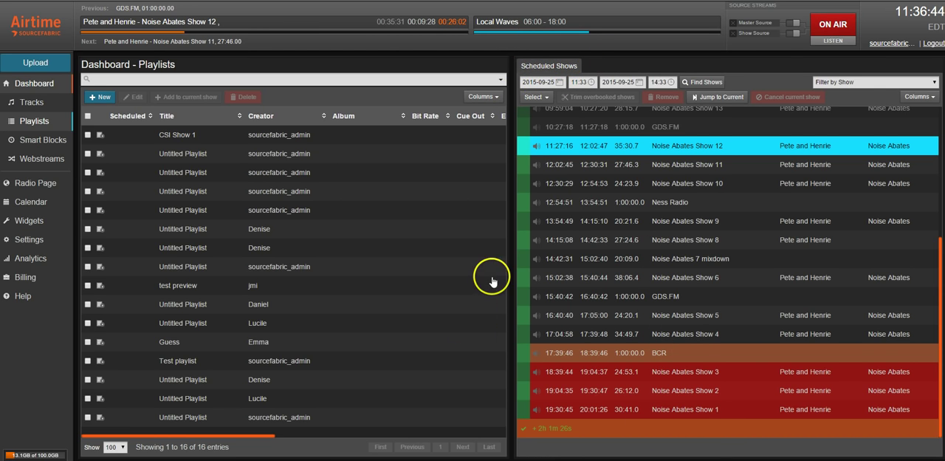
mouse_move(721, 347)
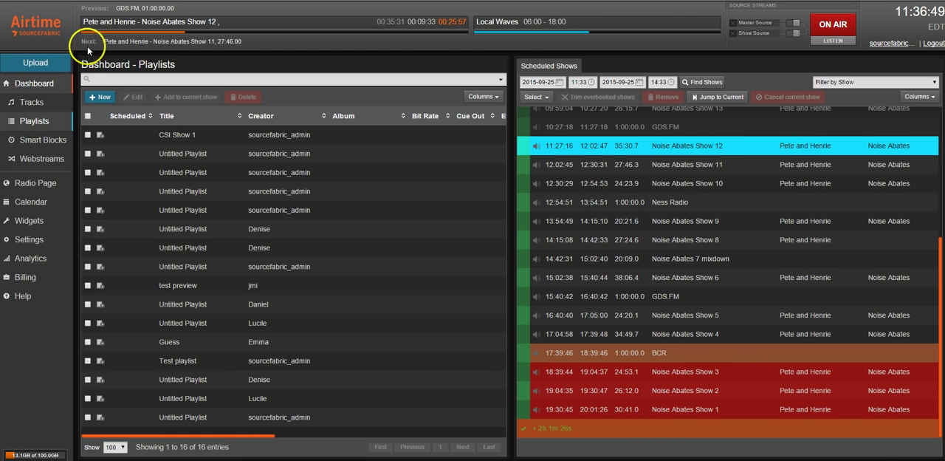
mouse_move(336, 198)
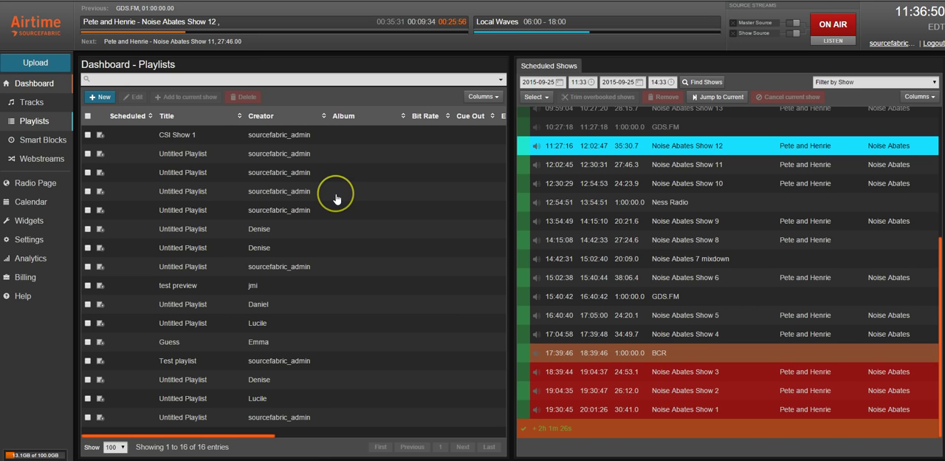
mouse_move(252, 166)
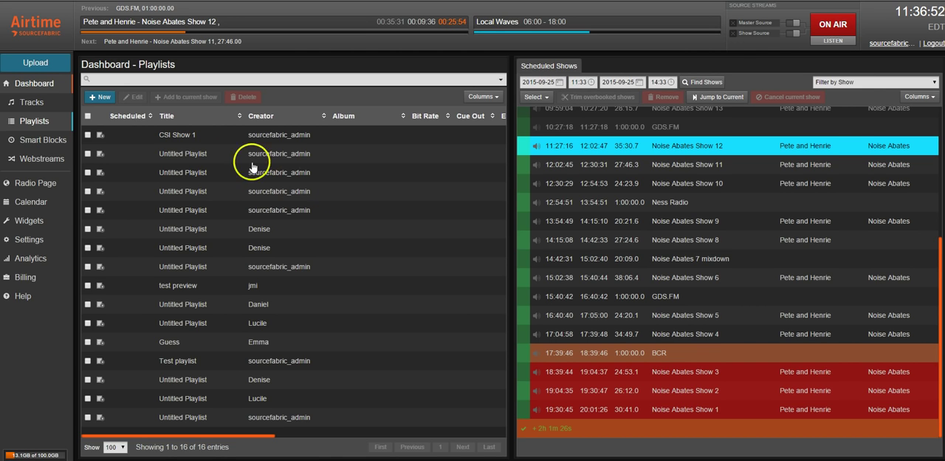
mouse_move(288, 109)
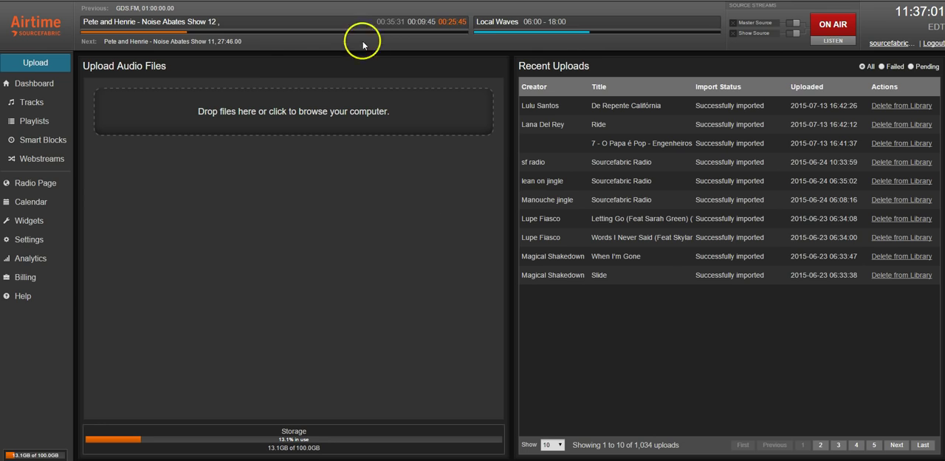
mouse_move(166, 260)
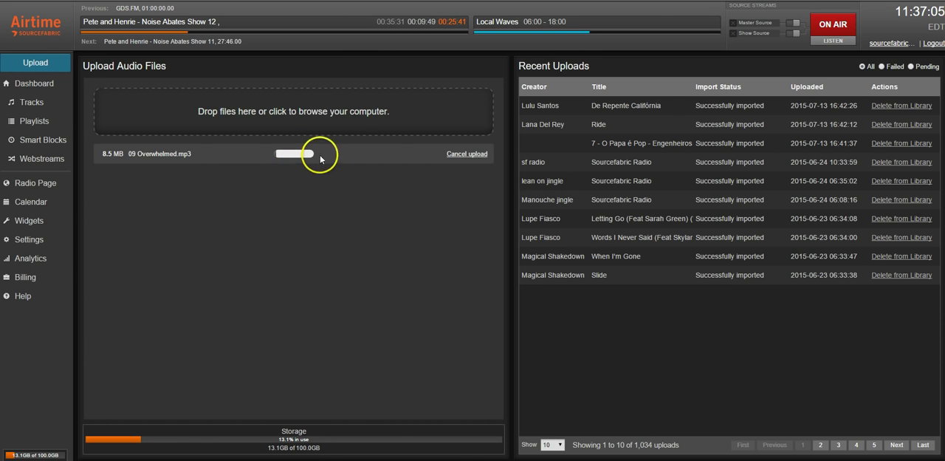
mouse_move(406, 191)
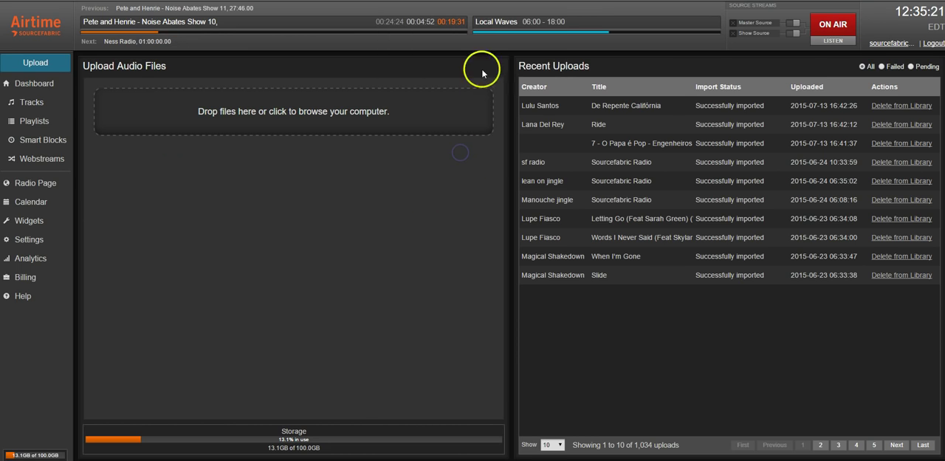
mouse_move(388, 393)
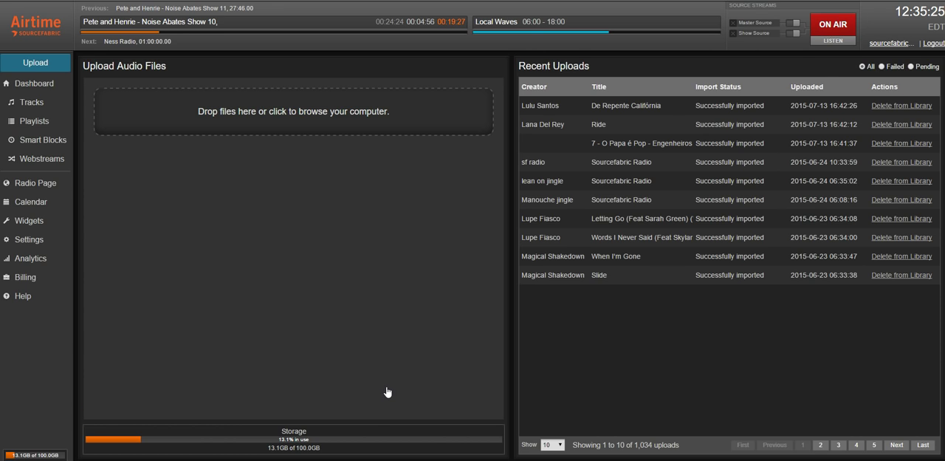
mouse_move(104, 423)
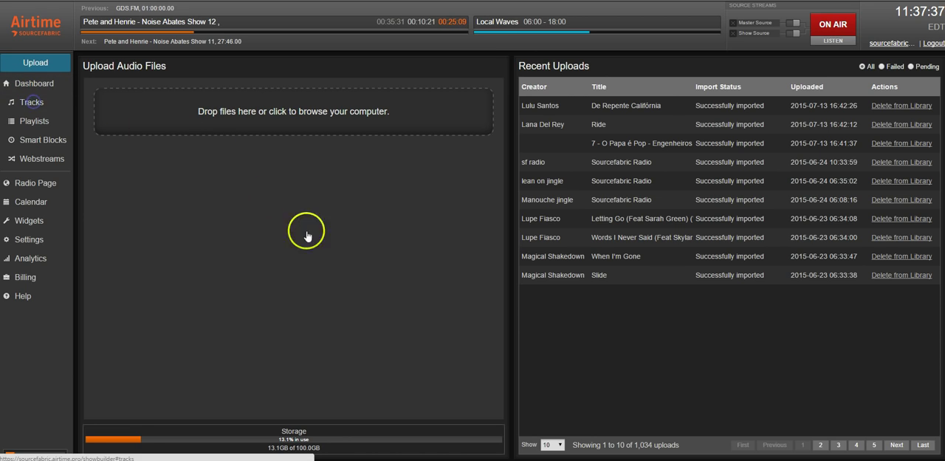
Show the Tracks library and try selecting That Night in Canada, Winter Blues, Battling Popes.
left_click(31, 102)
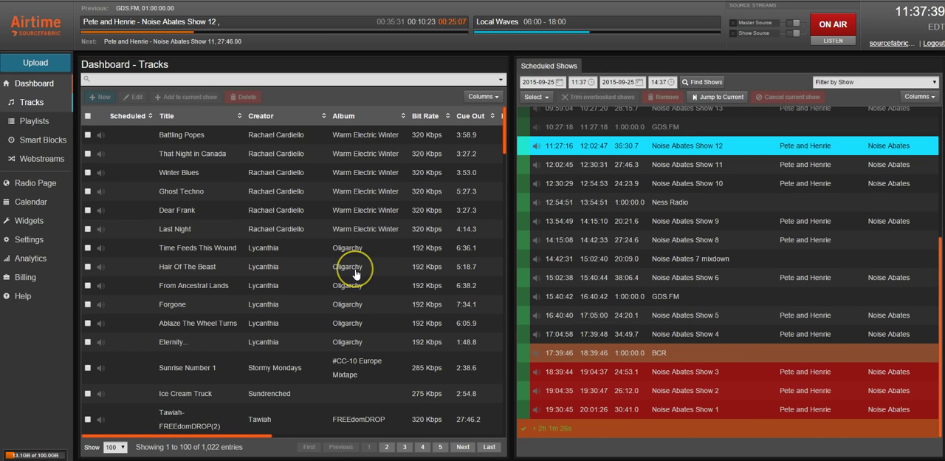
mouse_move(355, 271)
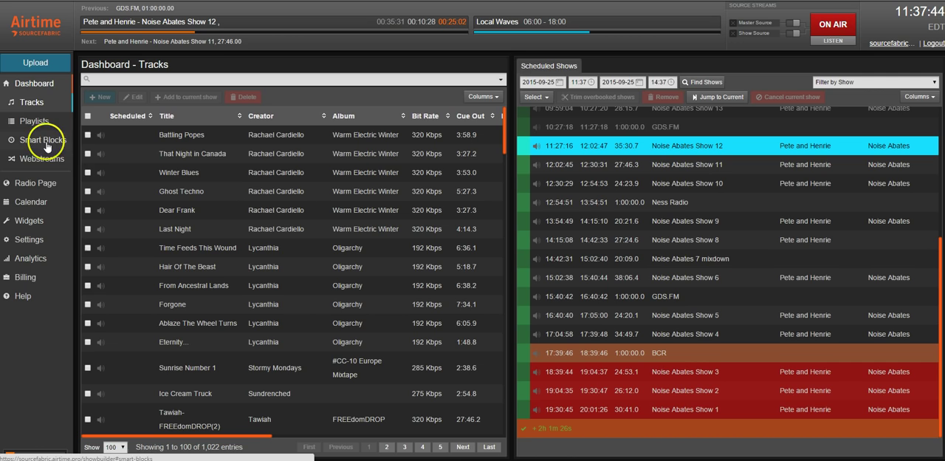
mouse_move(218, 111)
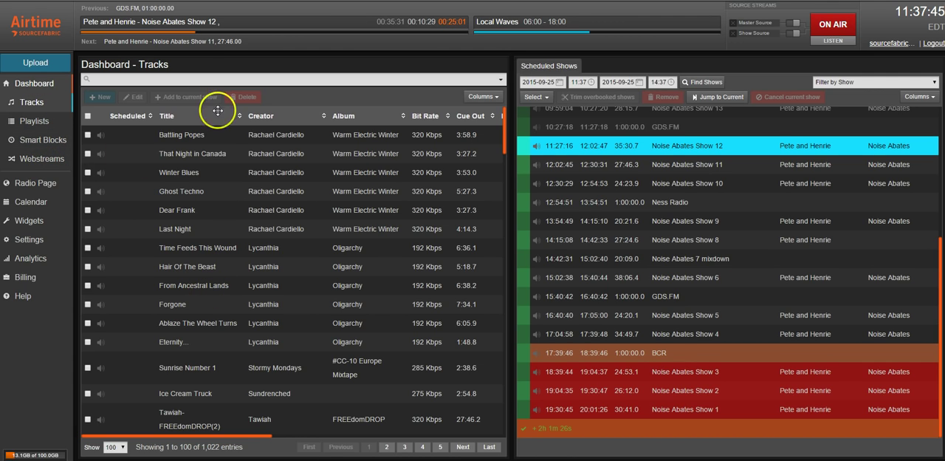
left_click(88, 154)
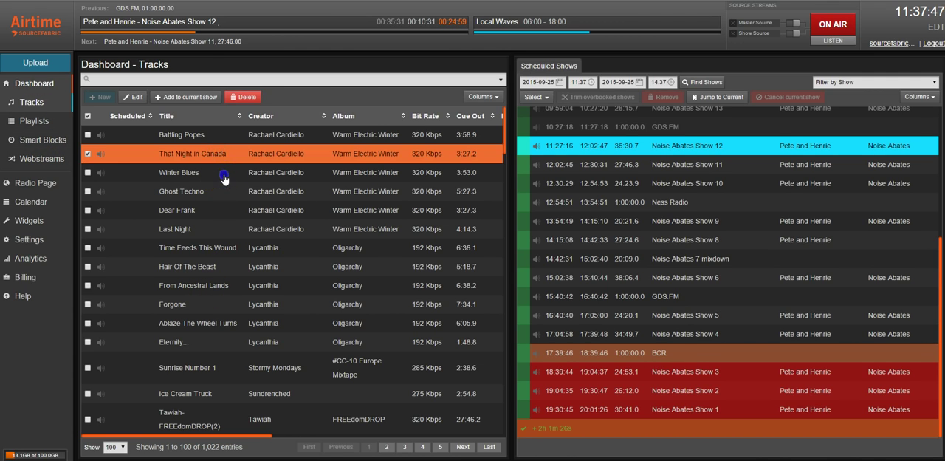
left_click(178, 172)
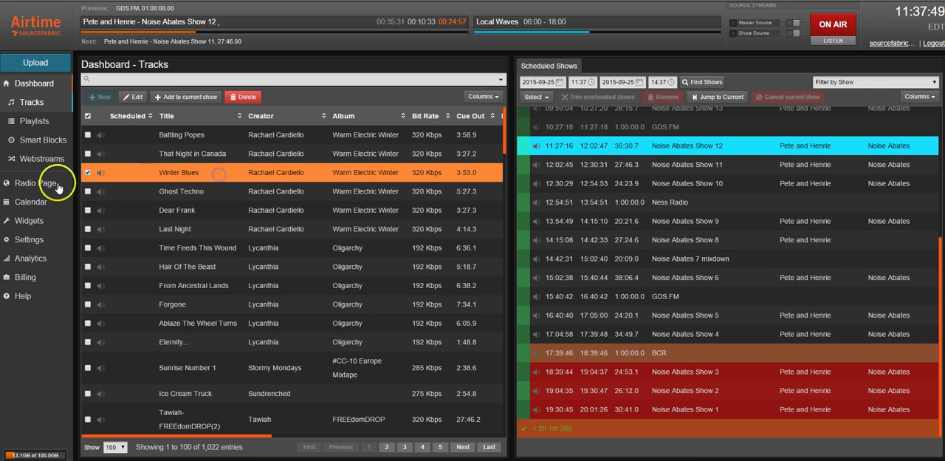
left_click(87, 135)
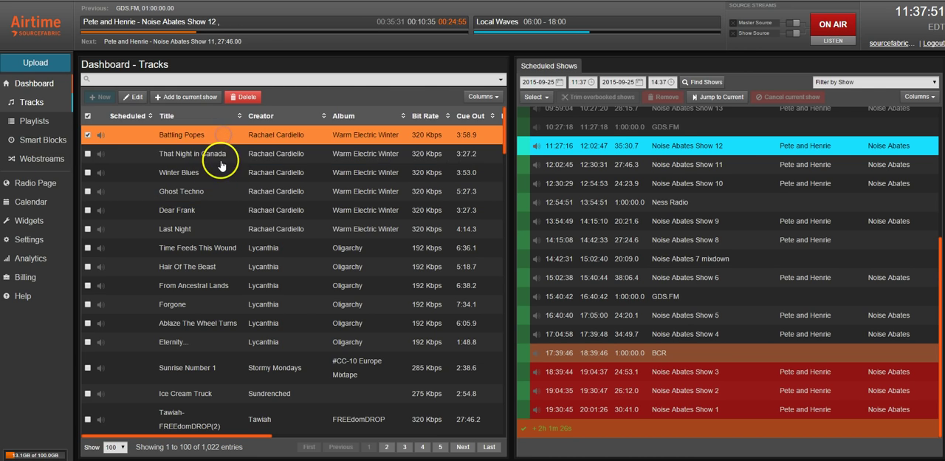
Extend the selection to more track rows, then clear it, leaving the library unchanged.
left_click(87, 228)
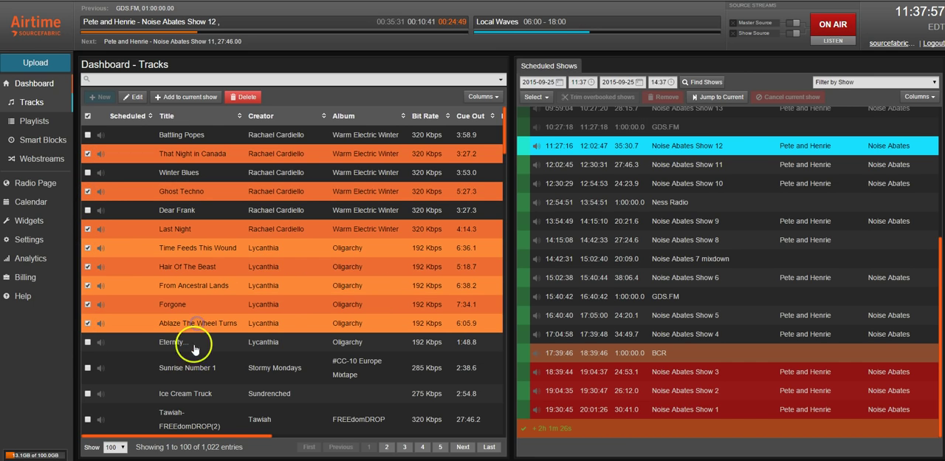
mouse_move(229, 365)
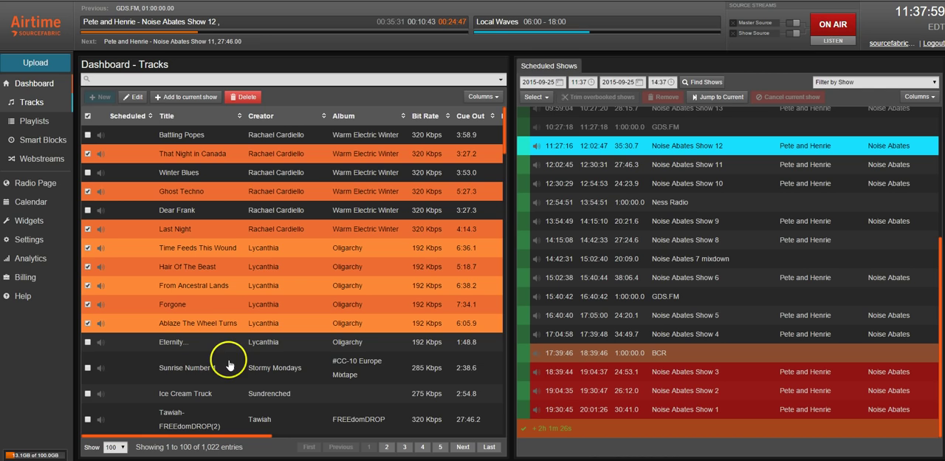
left_click(87, 367)
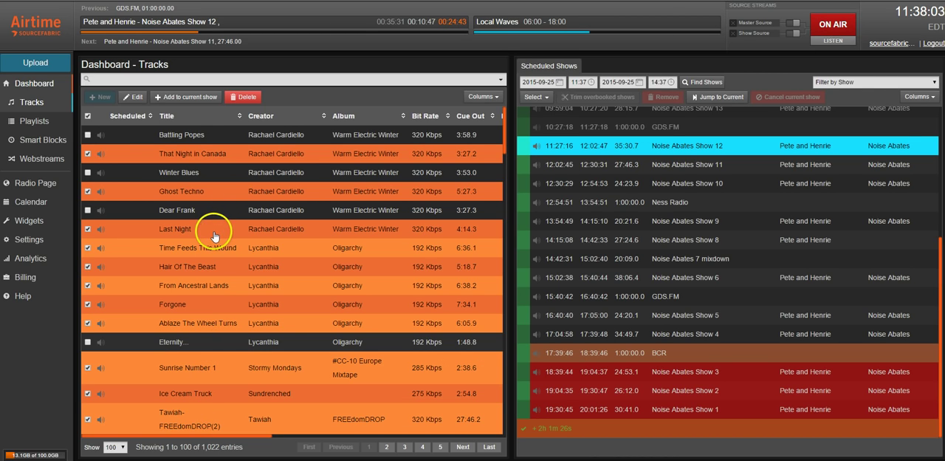
left_click(88, 115)
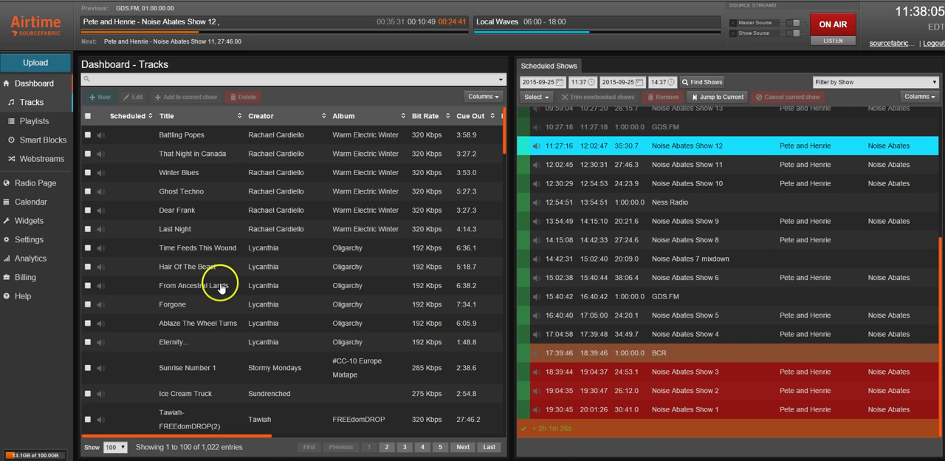
Rename the new playlist to 'Test Playlist' from the Playlists list.
left_click(32, 120)
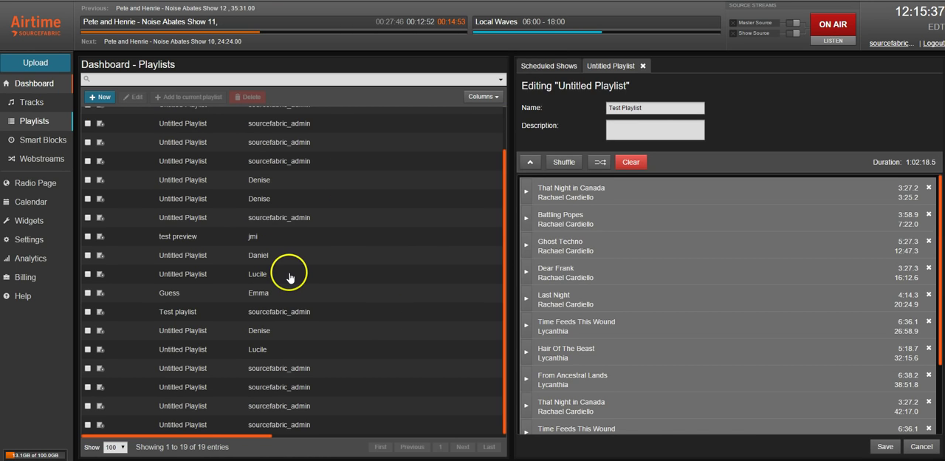
mouse_move(287, 120)
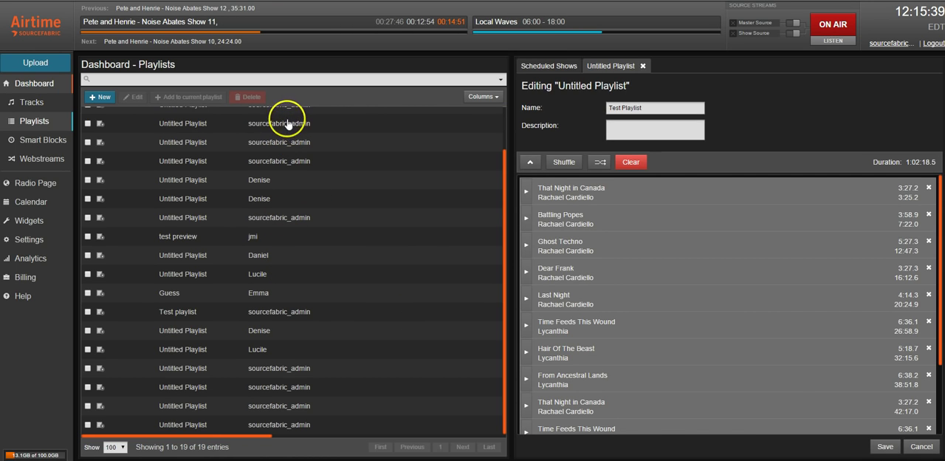
mouse_move(196, 243)
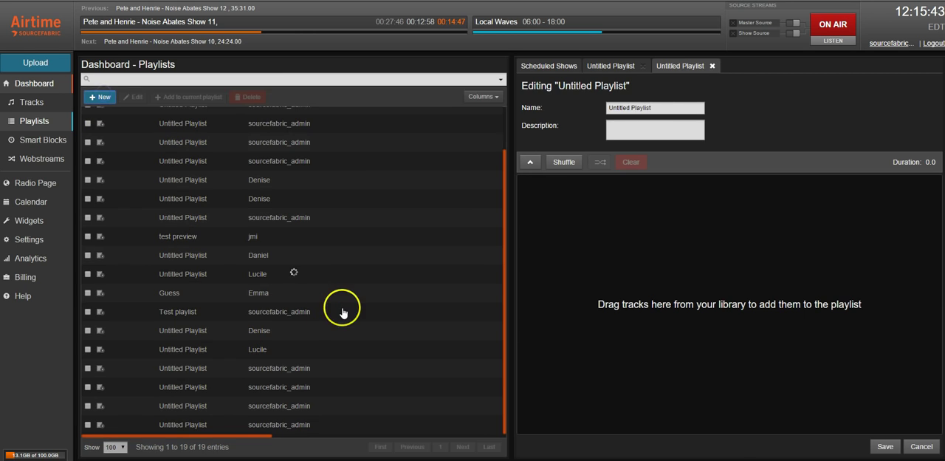
triple_click(655, 108)
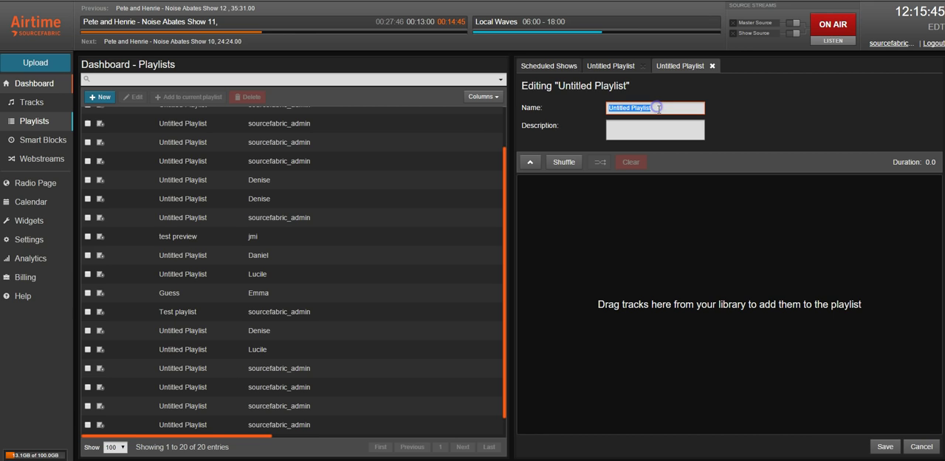
type("Test")
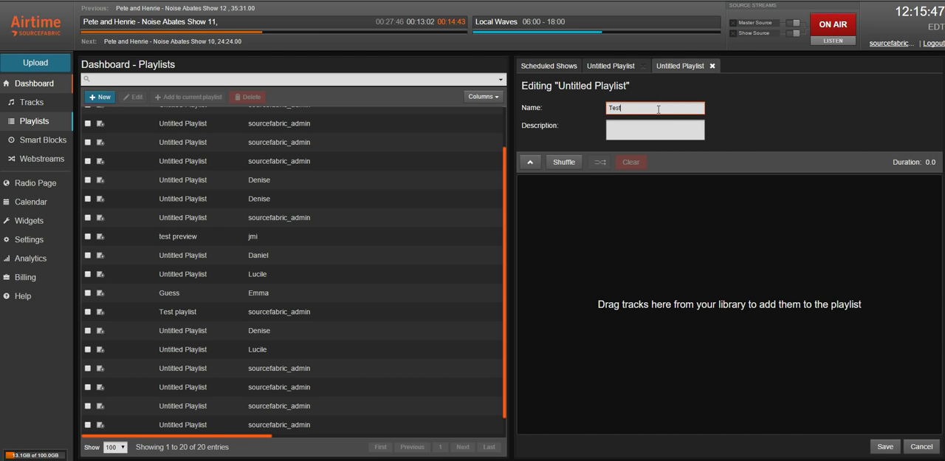
type("Playlist")
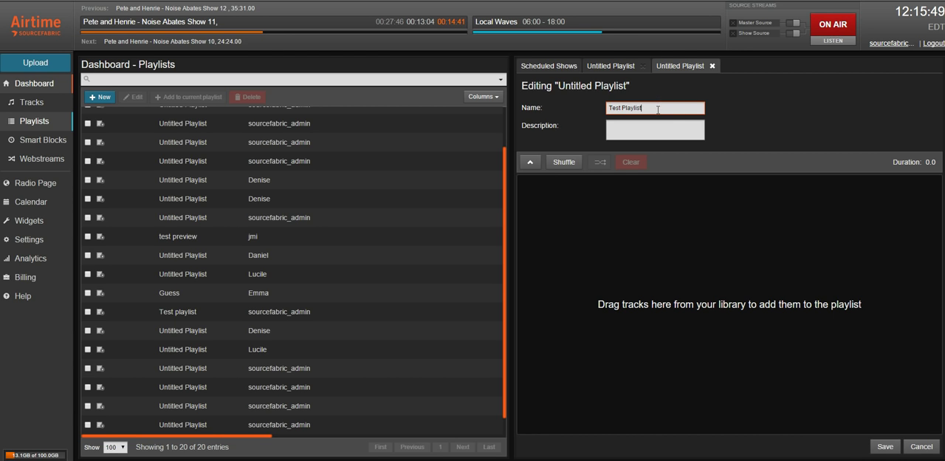
Add the six checked Rachael Cardiello and Lycanthia tracks from Tracks into Test Playlist.
left_click(31, 102)
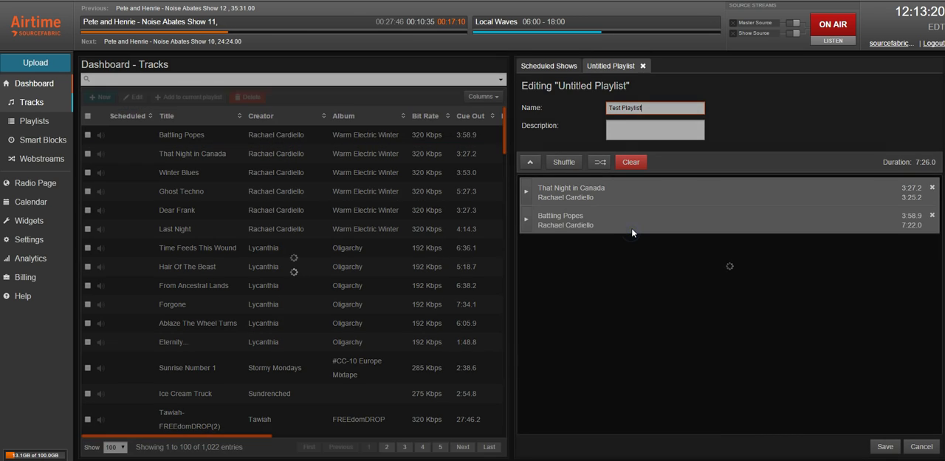
mouse_move(263, 145)
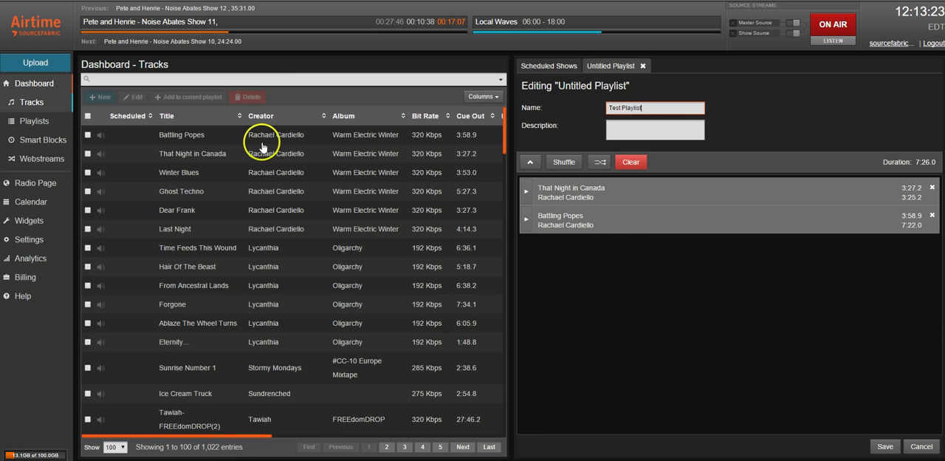
left_click(88, 192)
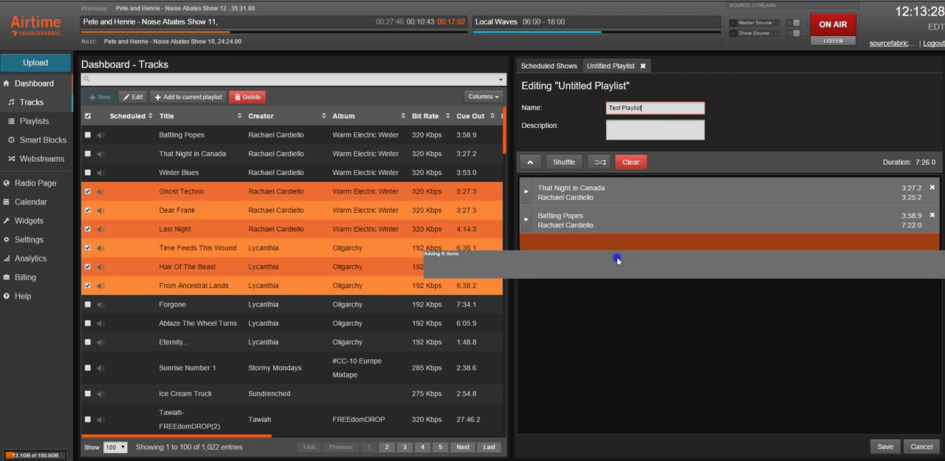
left_click(188, 96)
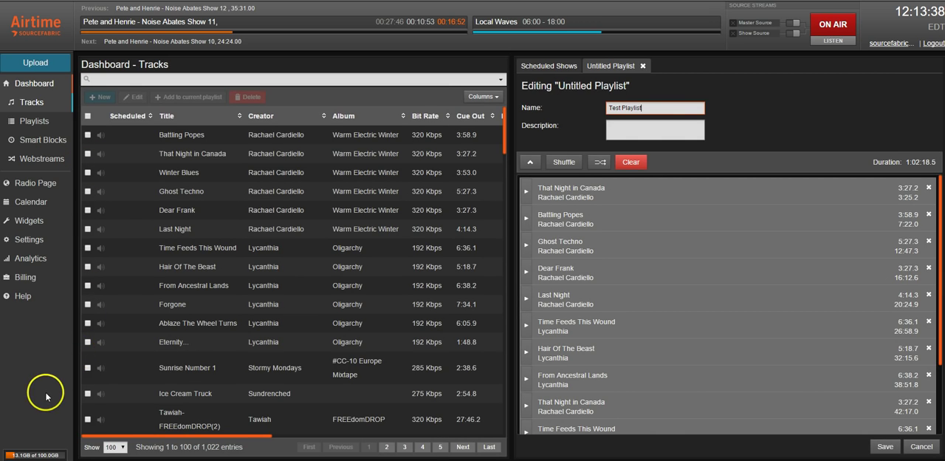
mouse_move(488, 316)
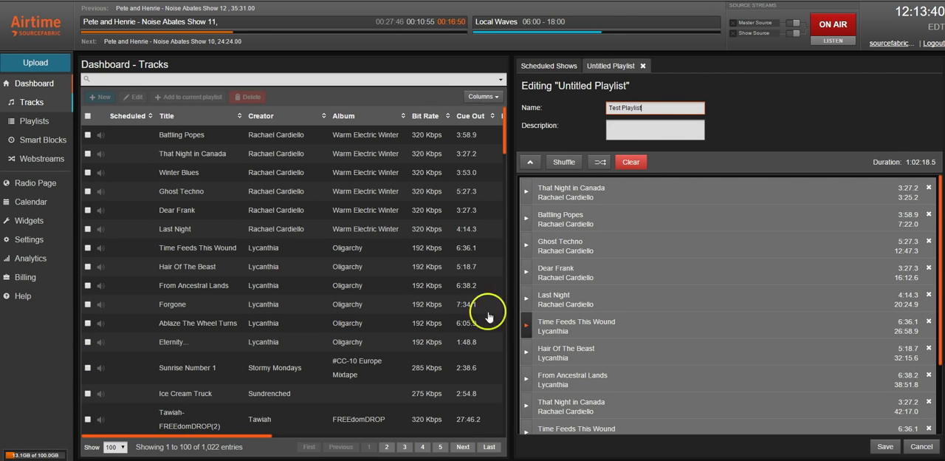
scroll("down", 3)
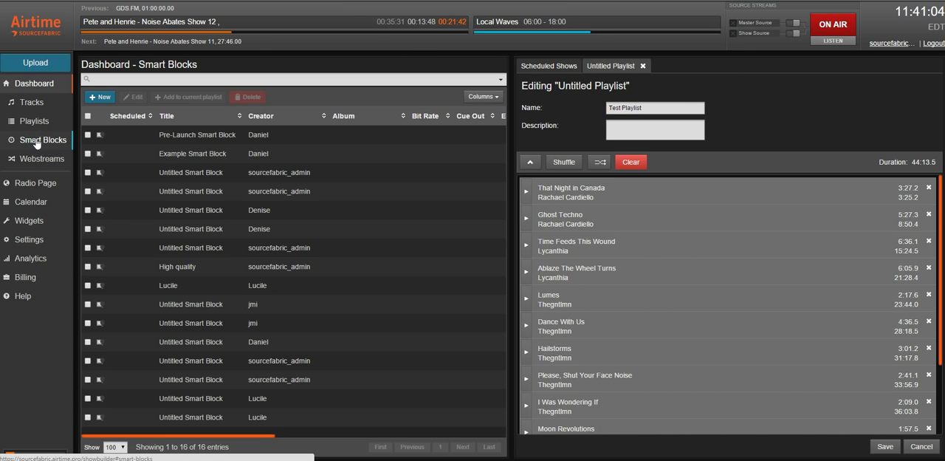
mouse_move(256, 203)
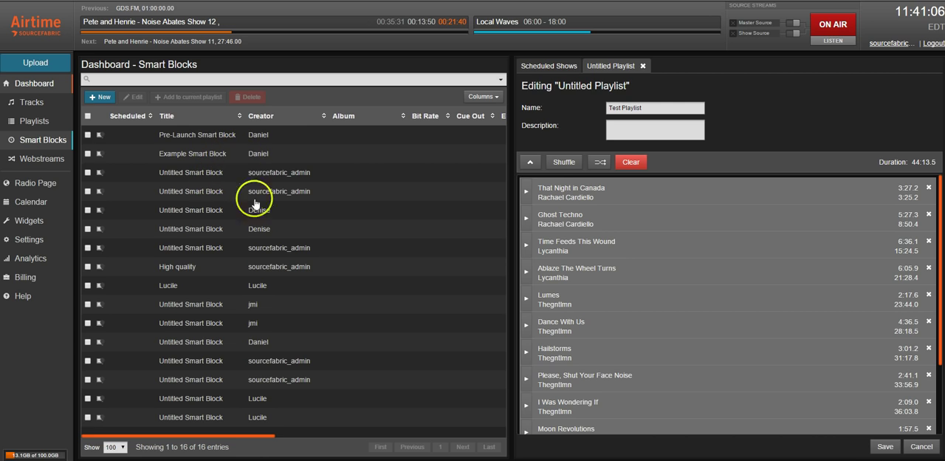
mouse_move(458, 270)
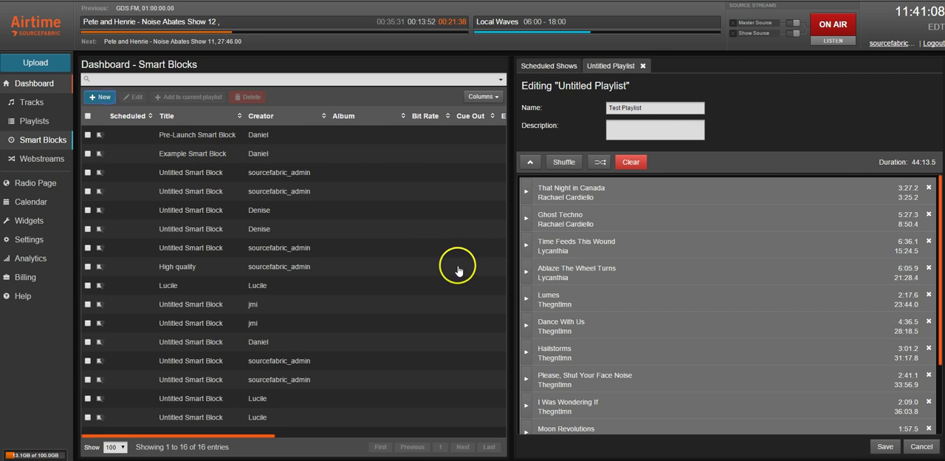
Create a new untitled smart block and start editing its description, after glancing at Test Playlist.
left_click(99, 97)
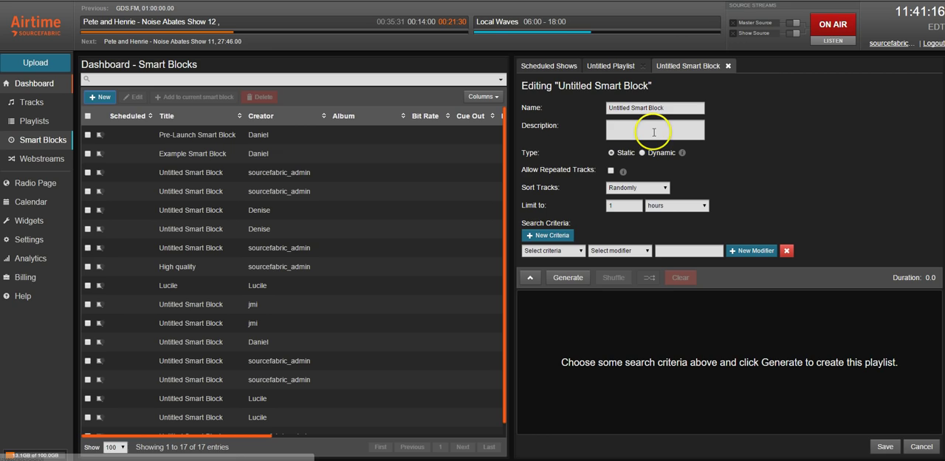
mouse_move(678, 77)
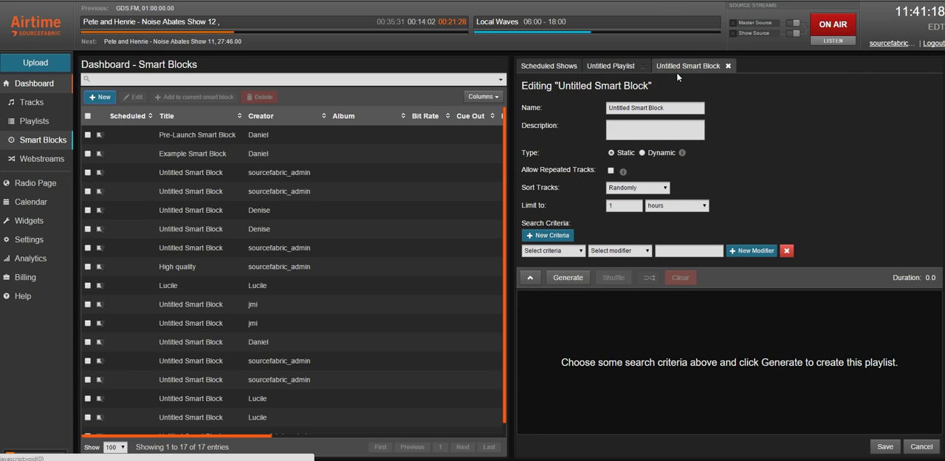
mouse_move(674, 70)
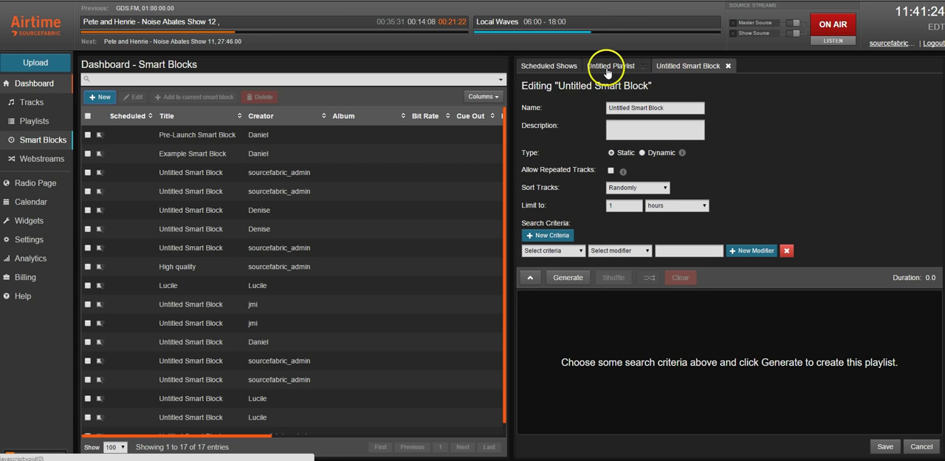
left_click(610, 65)
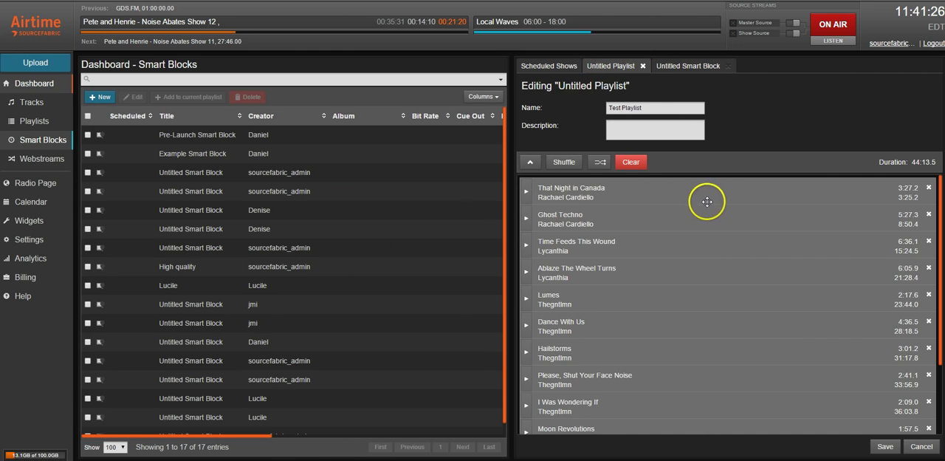
left_click(688, 66)
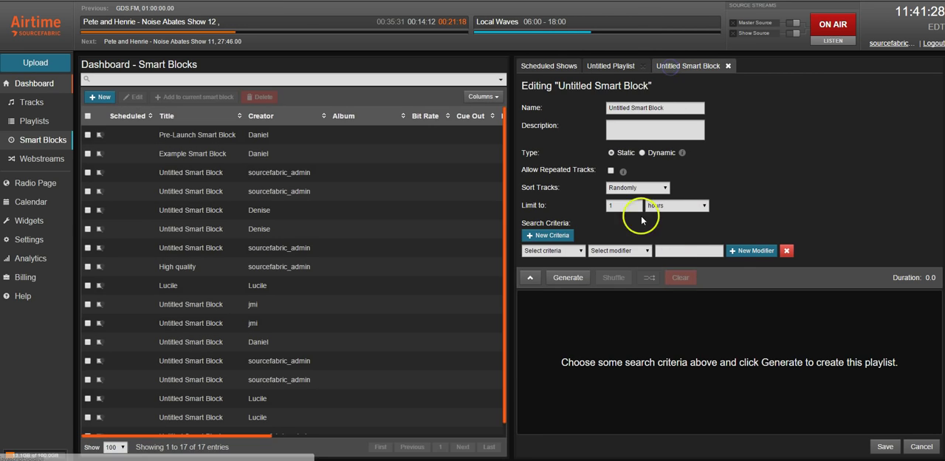
mouse_move(642, 225)
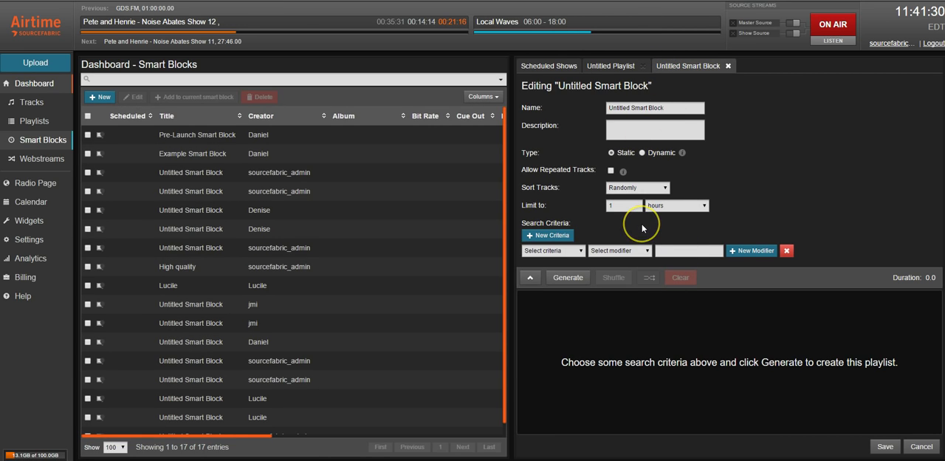
mouse_move(641, 226)
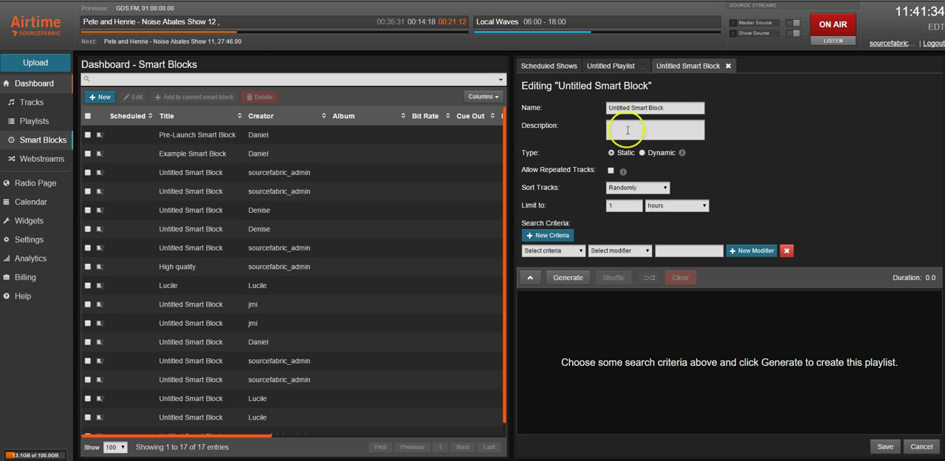
left_click(33, 158)
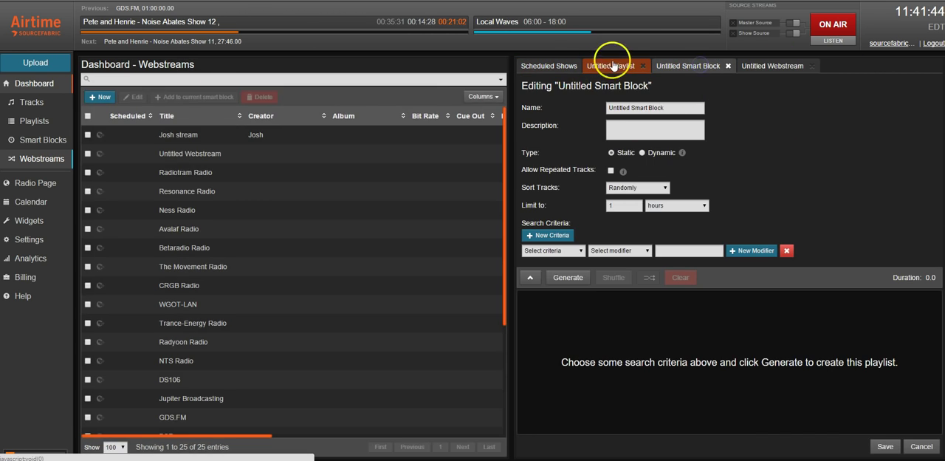
Show the Scheduled Shows list alongside the Webstreams library.
left_click(549, 66)
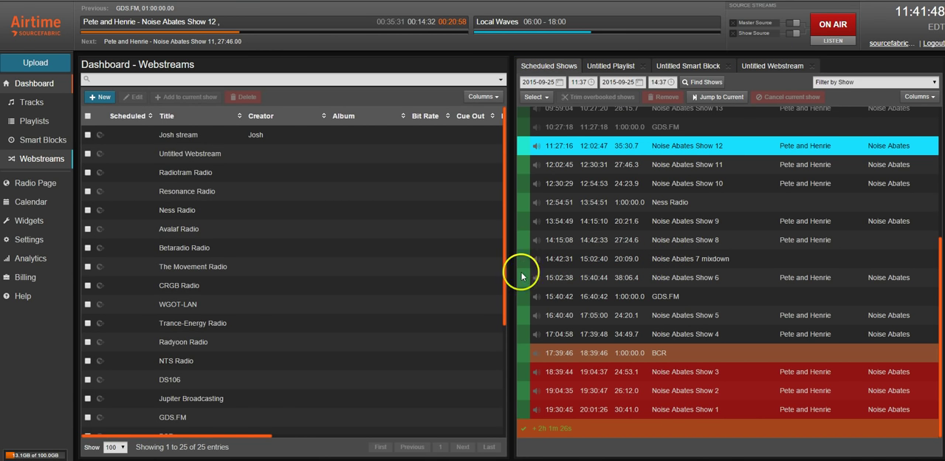
left_click(34, 120)
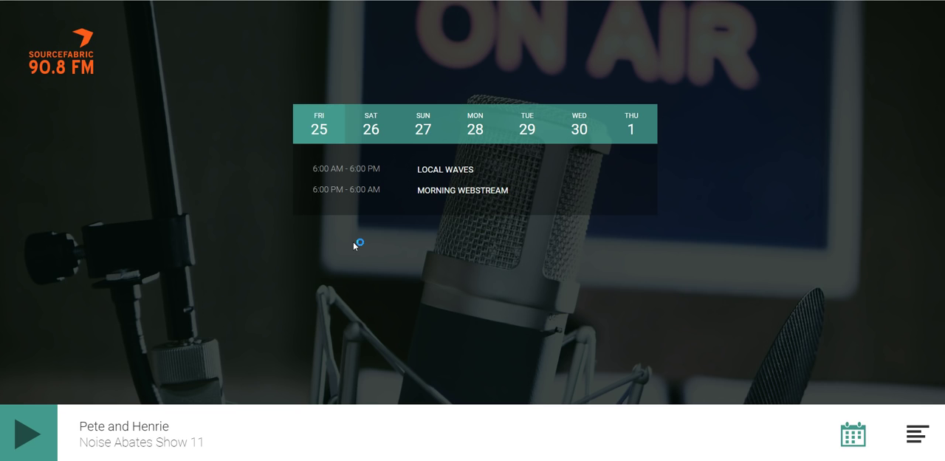
mouse_move(303, 172)
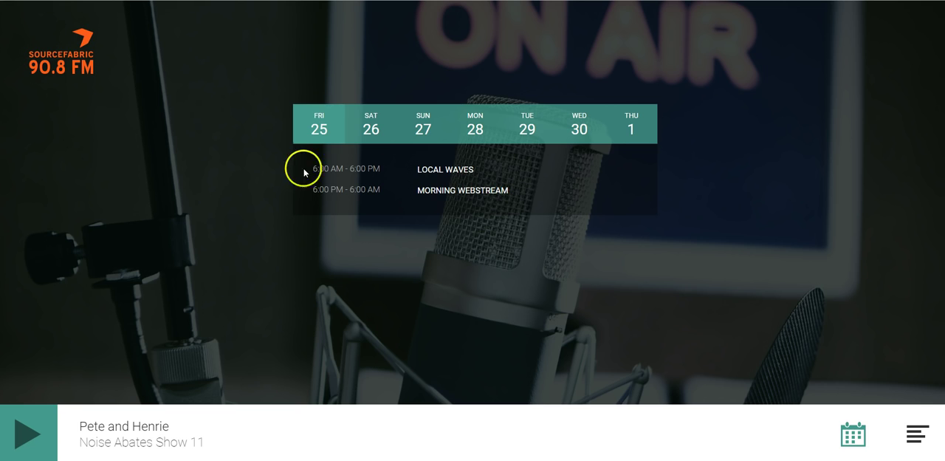
mouse_move(146, 310)
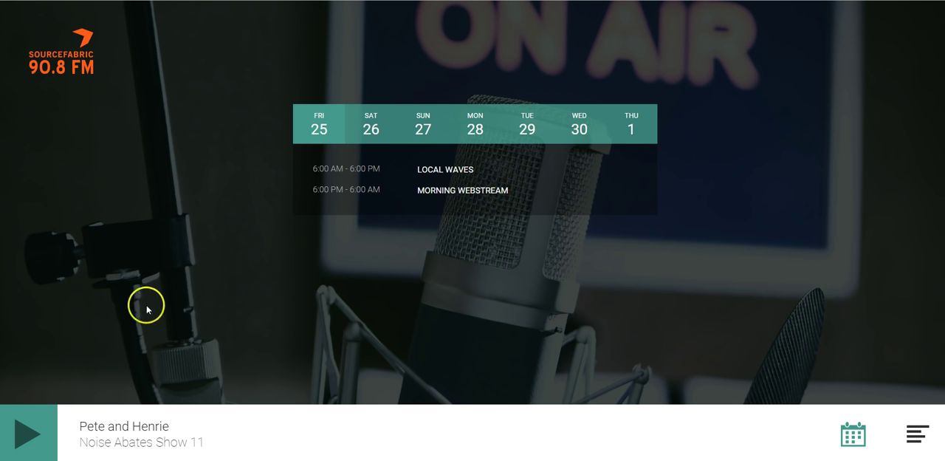
mouse_move(101, 382)
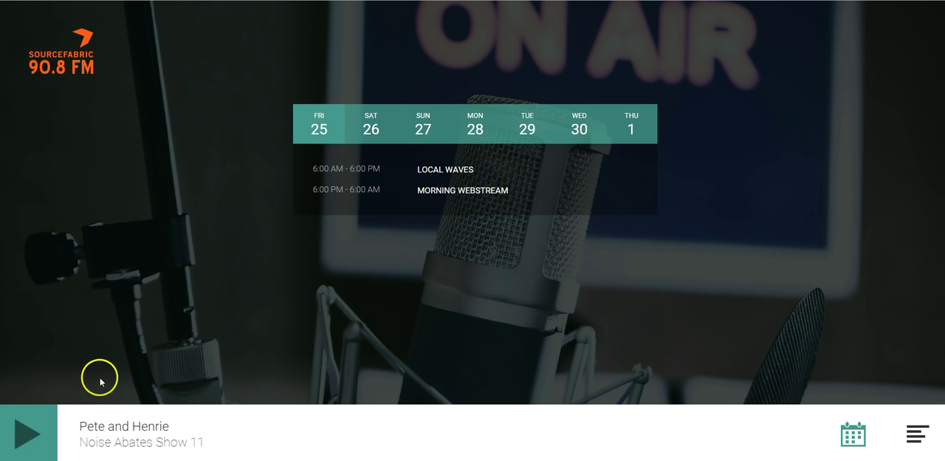
Leave the radio page for the Calendar and start a new Untitled Show.
left_click(853, 434)
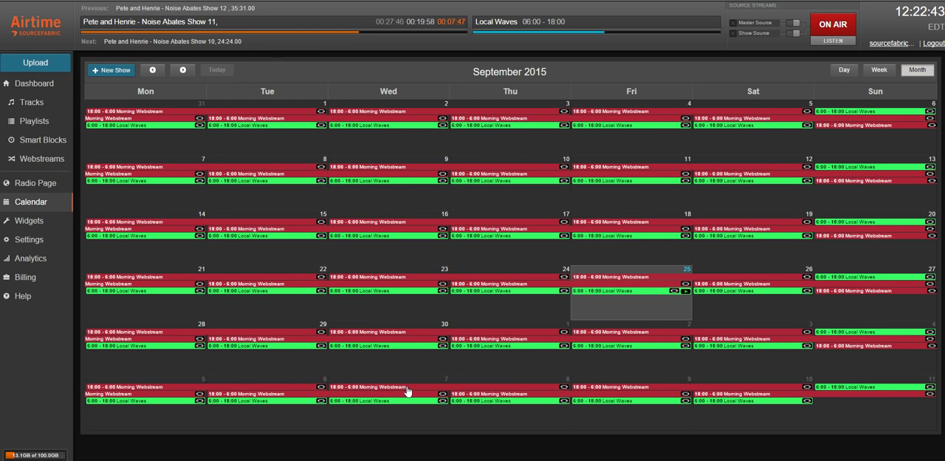
mouse_move(123, 82)
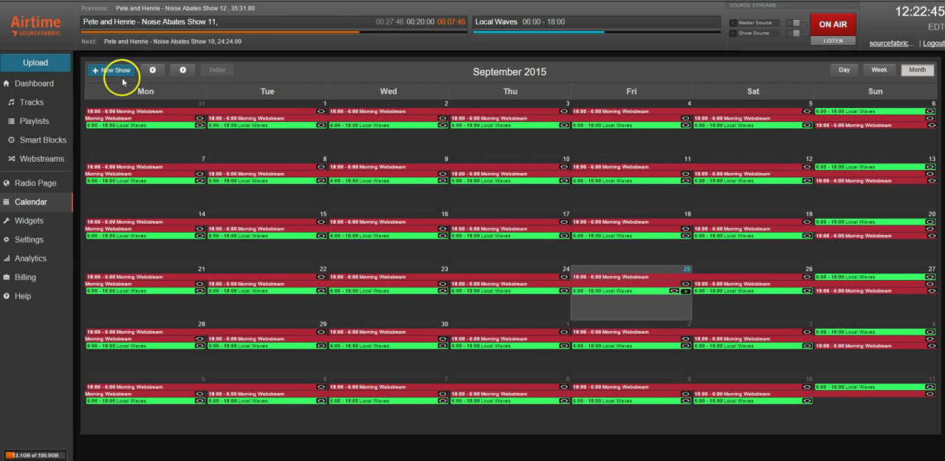
left_click(112, 69)
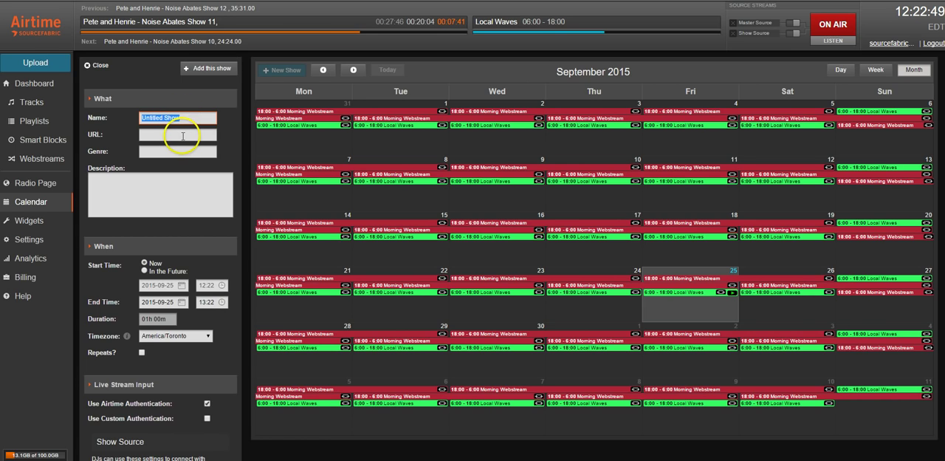
mouse_move(184, 260)
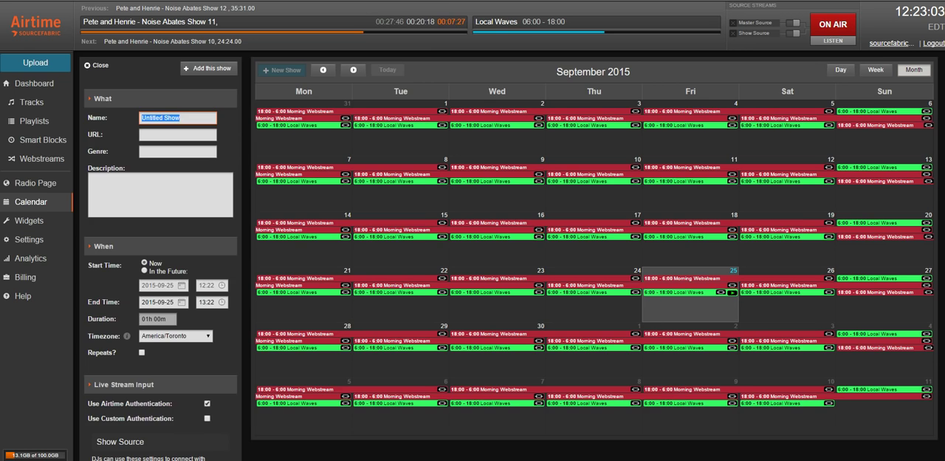
Dismiss the new show form without adding a show.
left_click(97, 65)
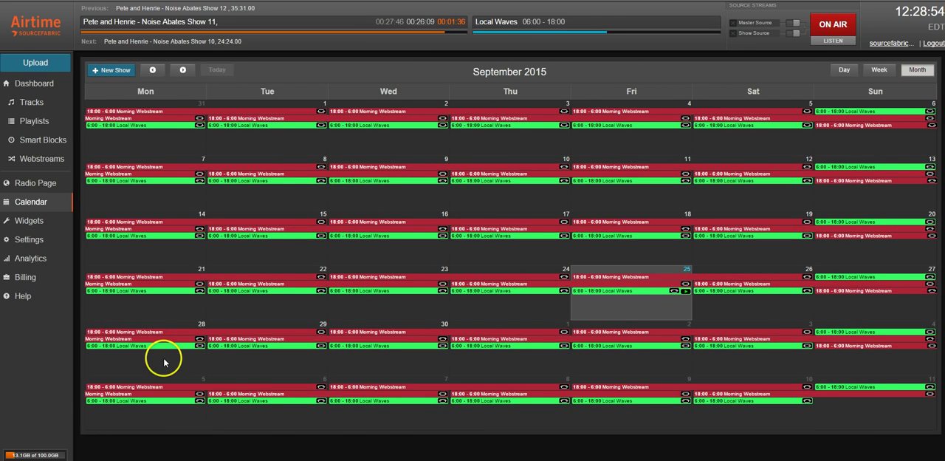
mouse_move(144, 234)
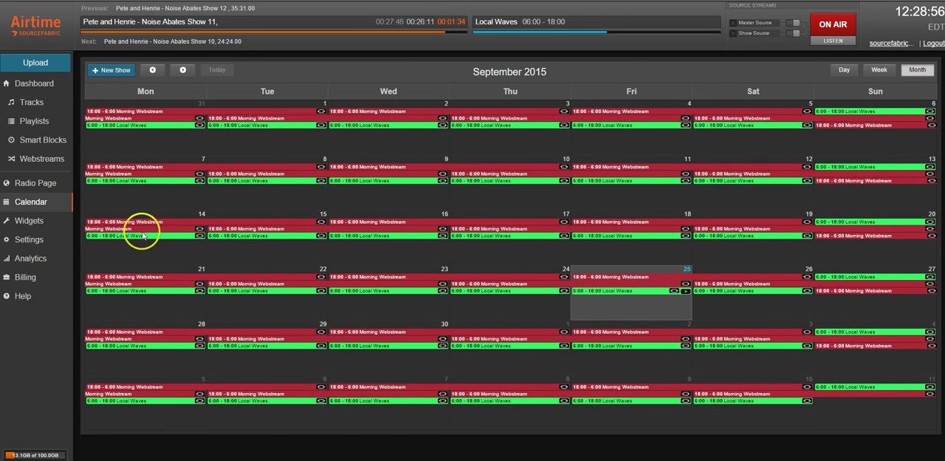